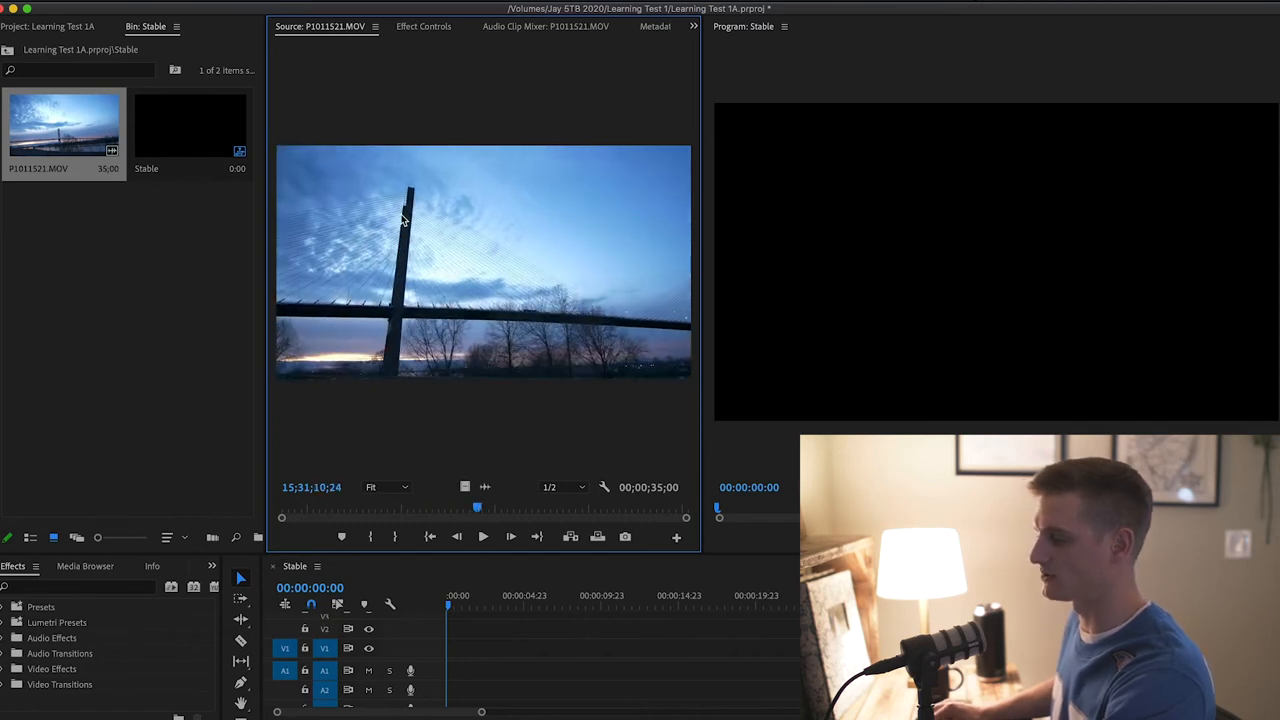
mouse_move(433, 275)
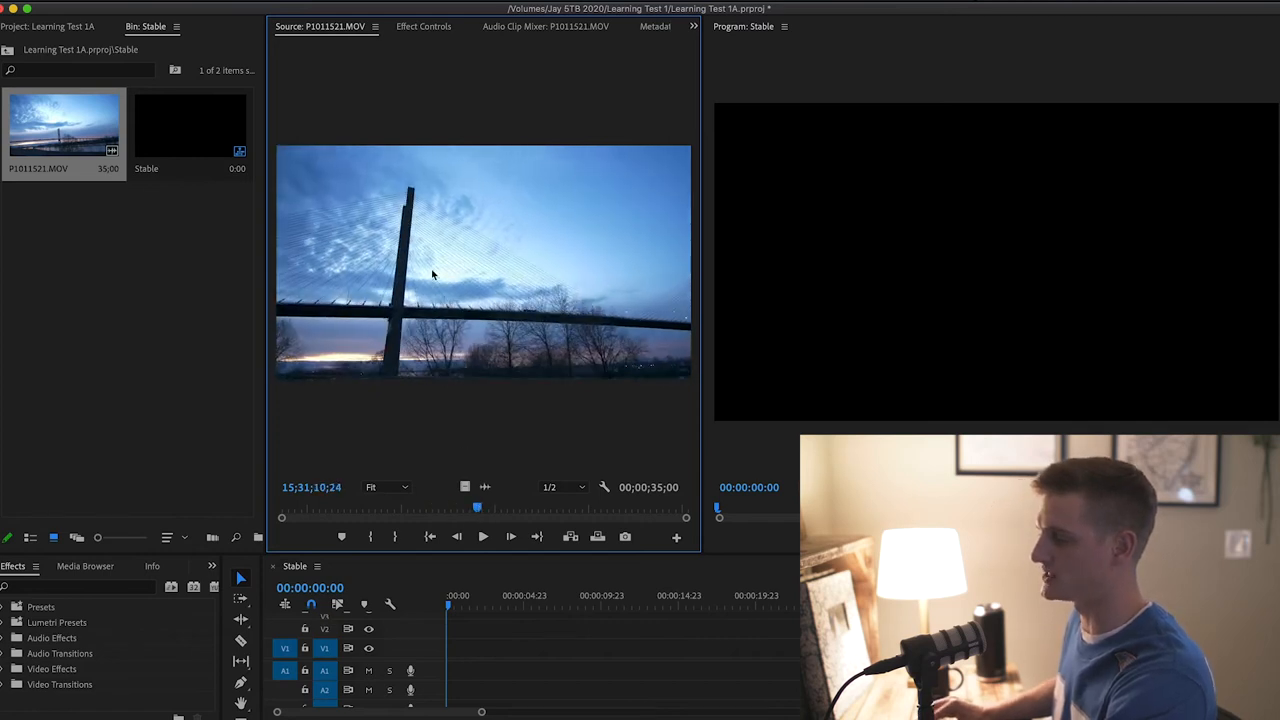
Scrub and play the bridge footage in the Source Monitor to find the shot's start and end
left_click_drag(477, 507, 485, 507)
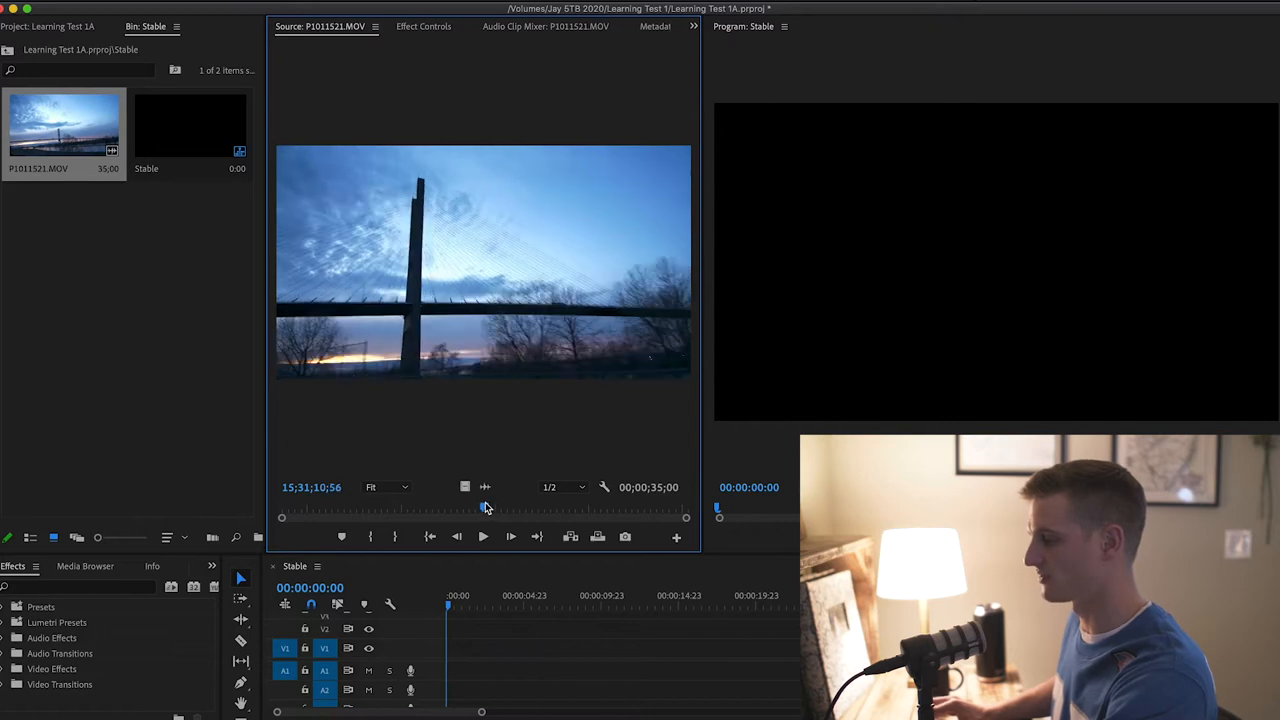
mouse_move(470, 487)
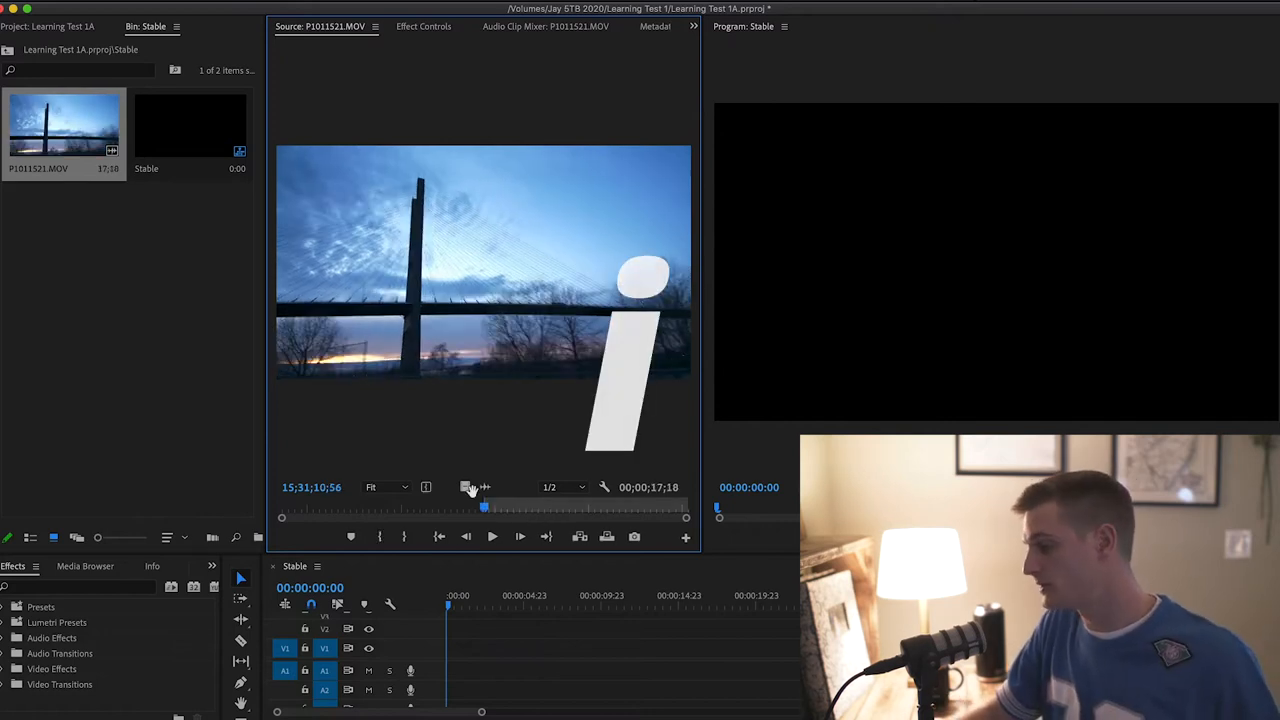
left_click(492, 536)
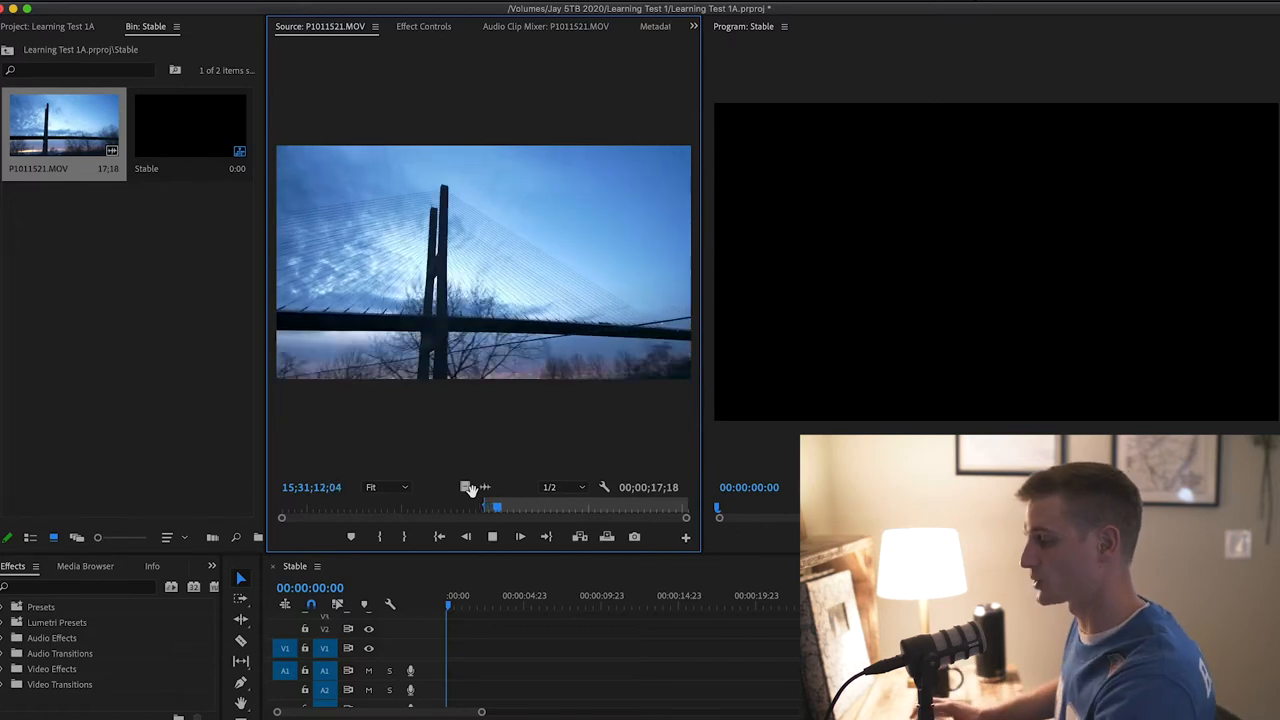
left_click_drag(497, 507, 522, 508)
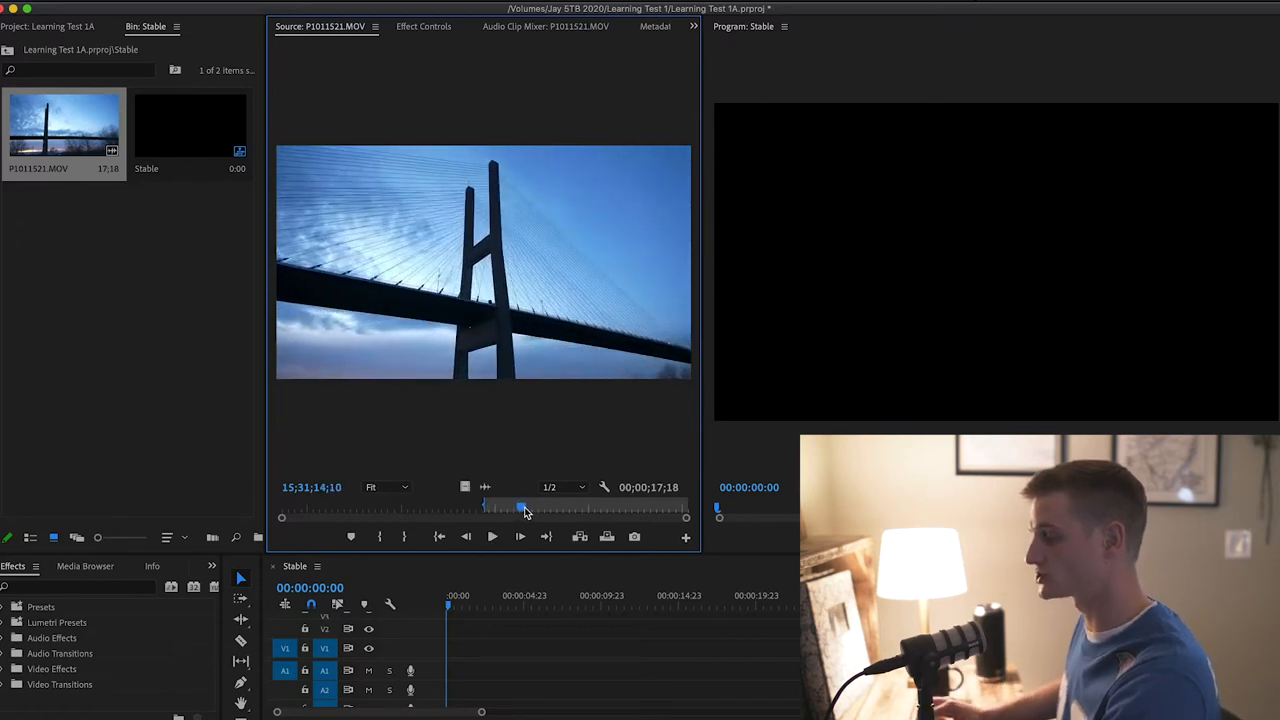
left_click_drag(522, 508, 555, 508)
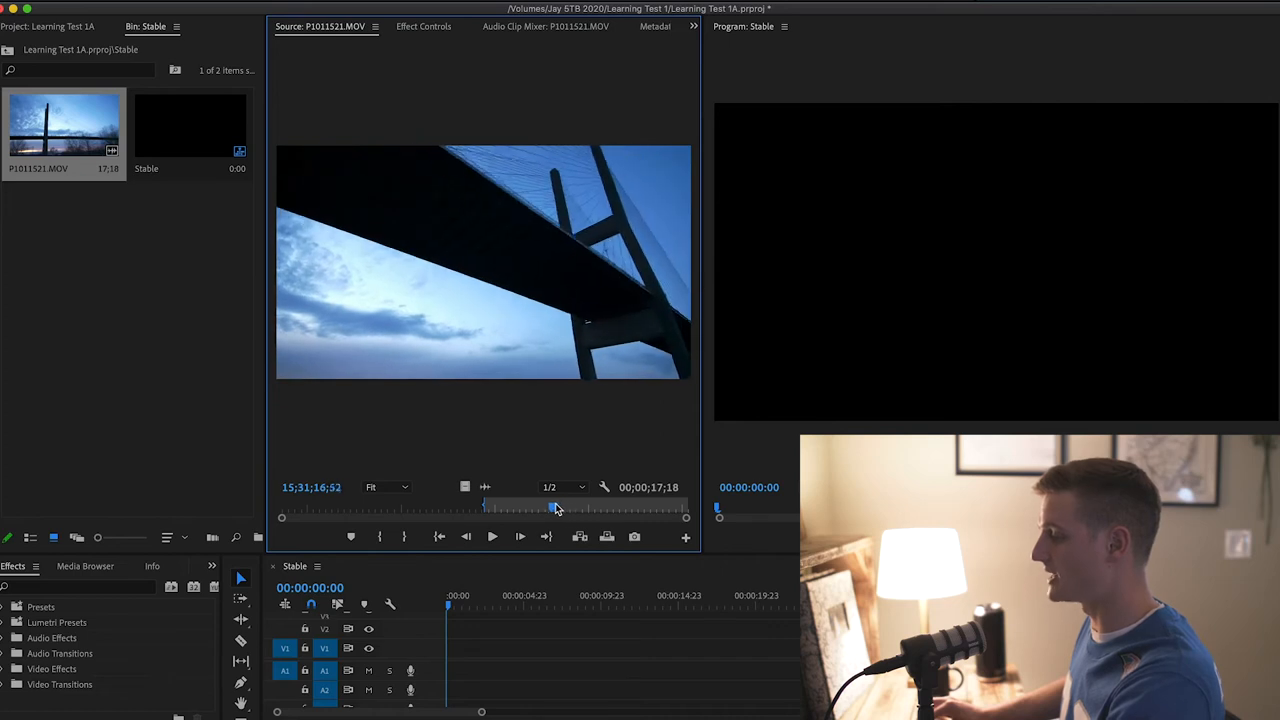
left_click_drag(555, 508, 567, 508)
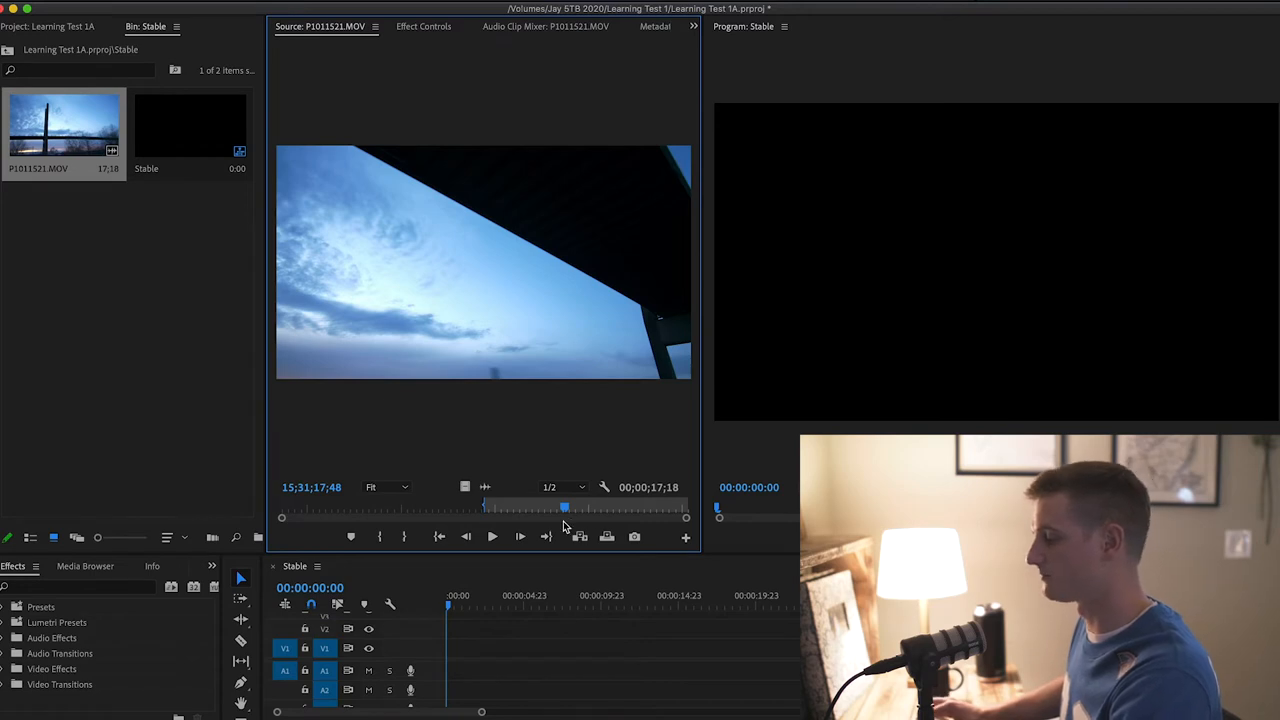
left_click_drag(565, 508, 570, 508)
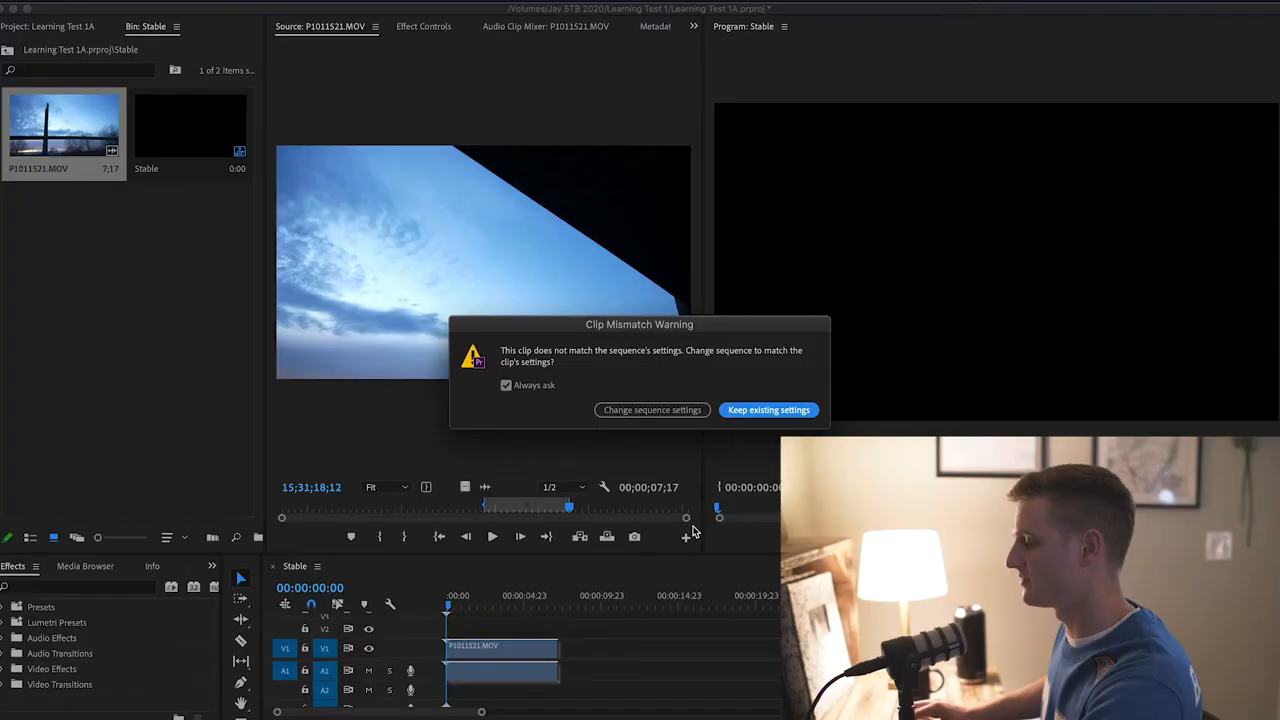
Keep the Stable sequence's existing settings in the Clip Mismatch Warning
left_click(768, 410)
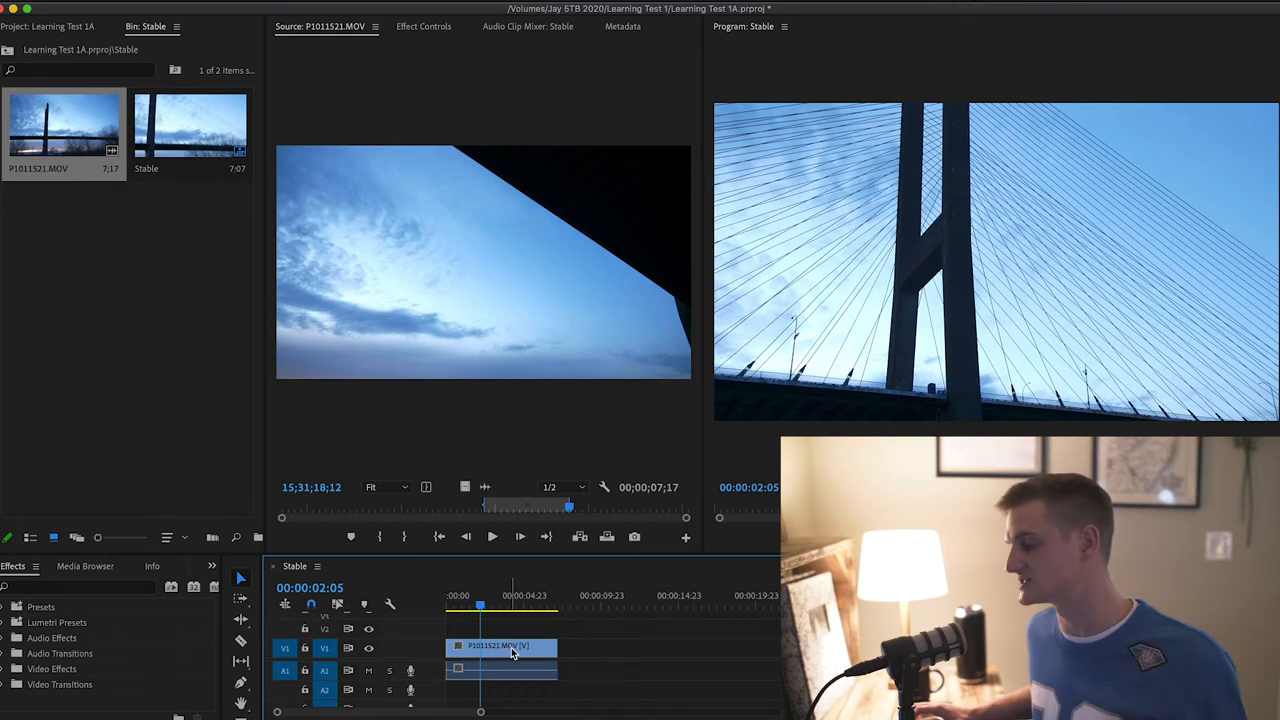
Apply Set to Frame Size to the bridge clip on the timeline
right_click(510, 650)
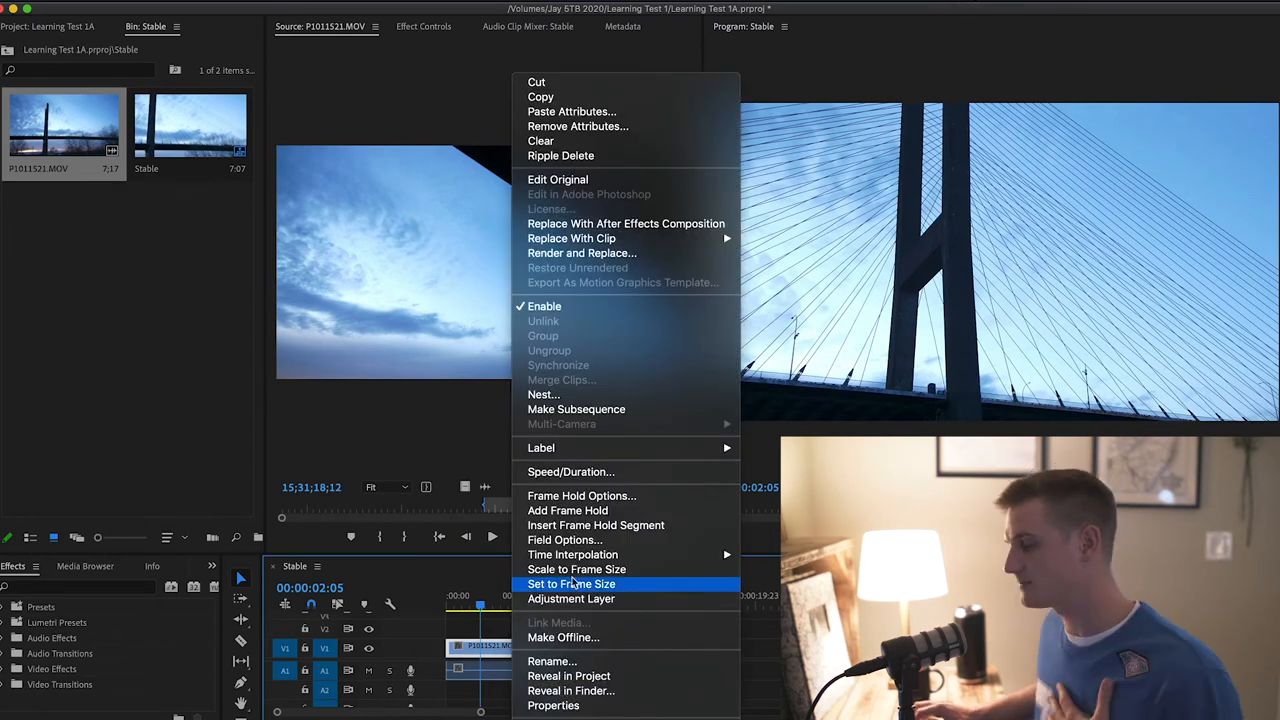
left_click(571, 584)
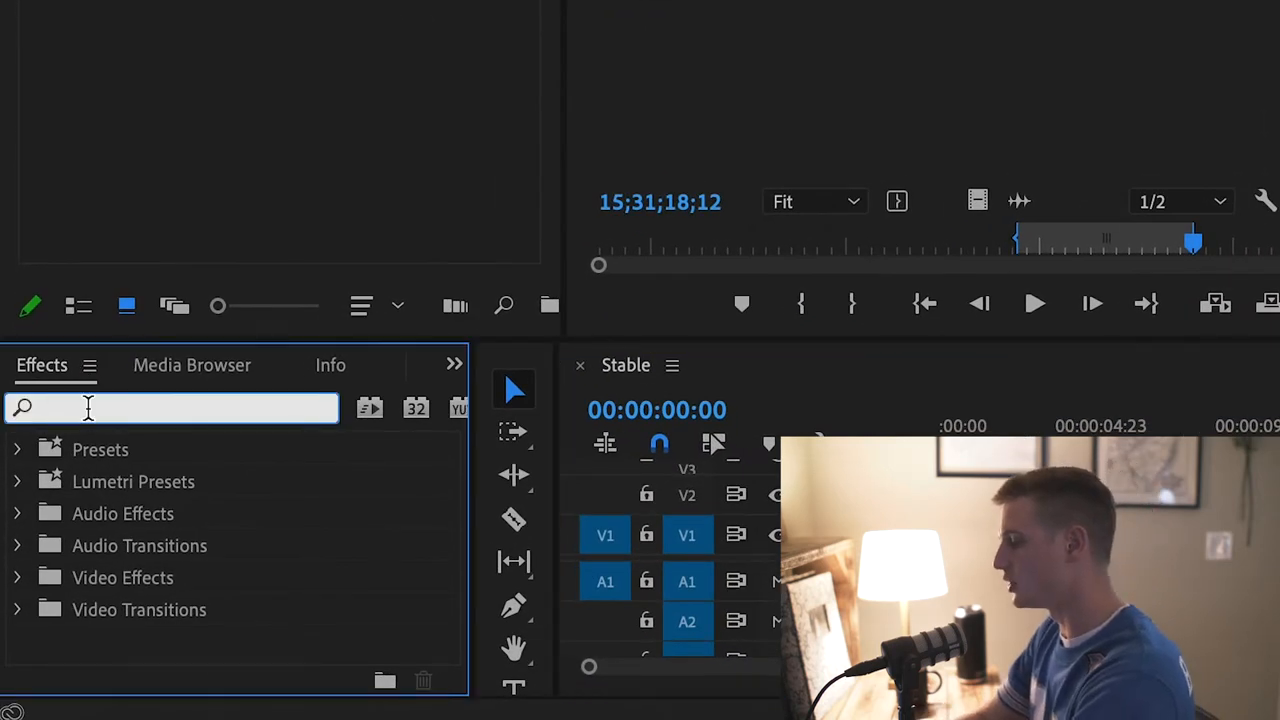
Search the Effects panel for 'warp'
type("warp")
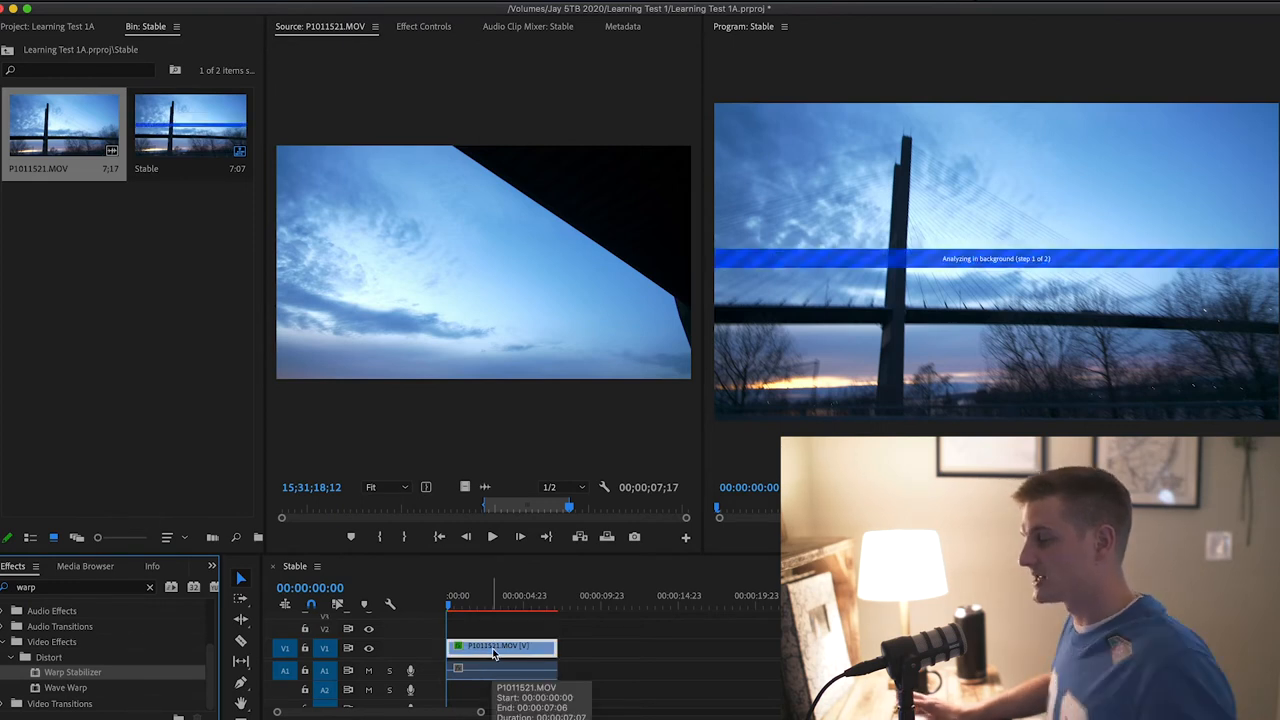
mouse_move(874, 78)
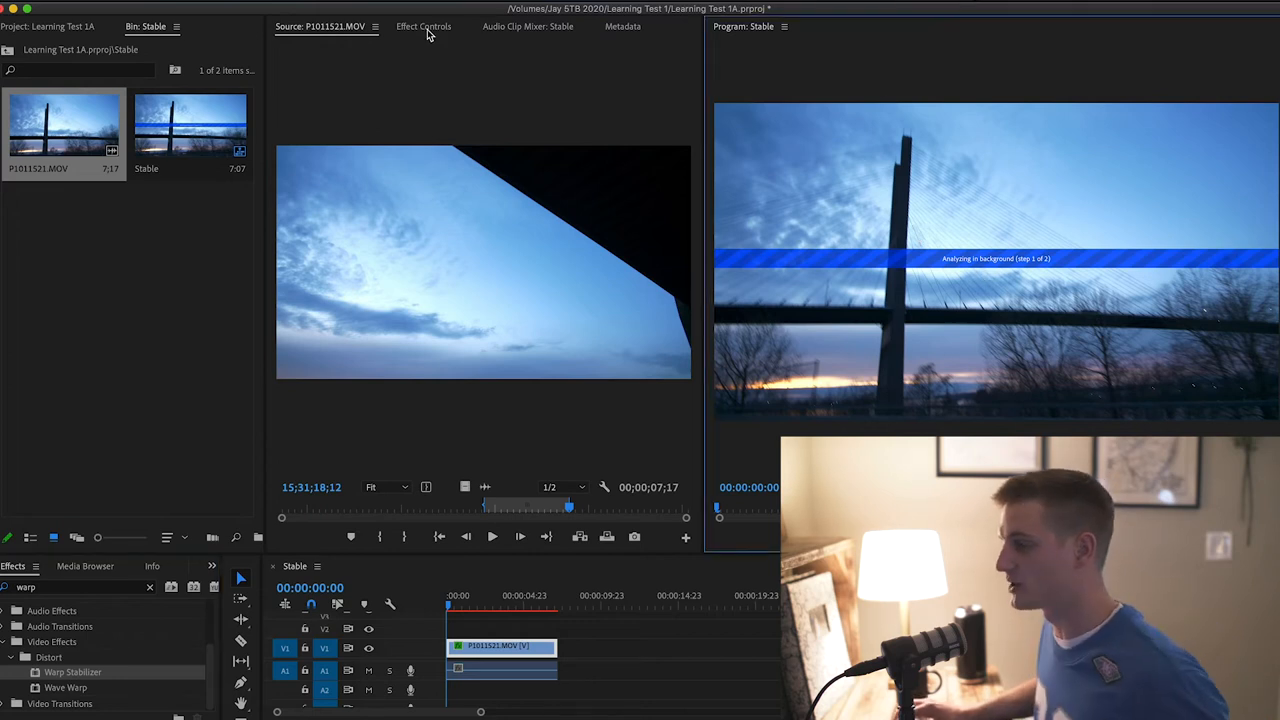
left_click(423, 26)
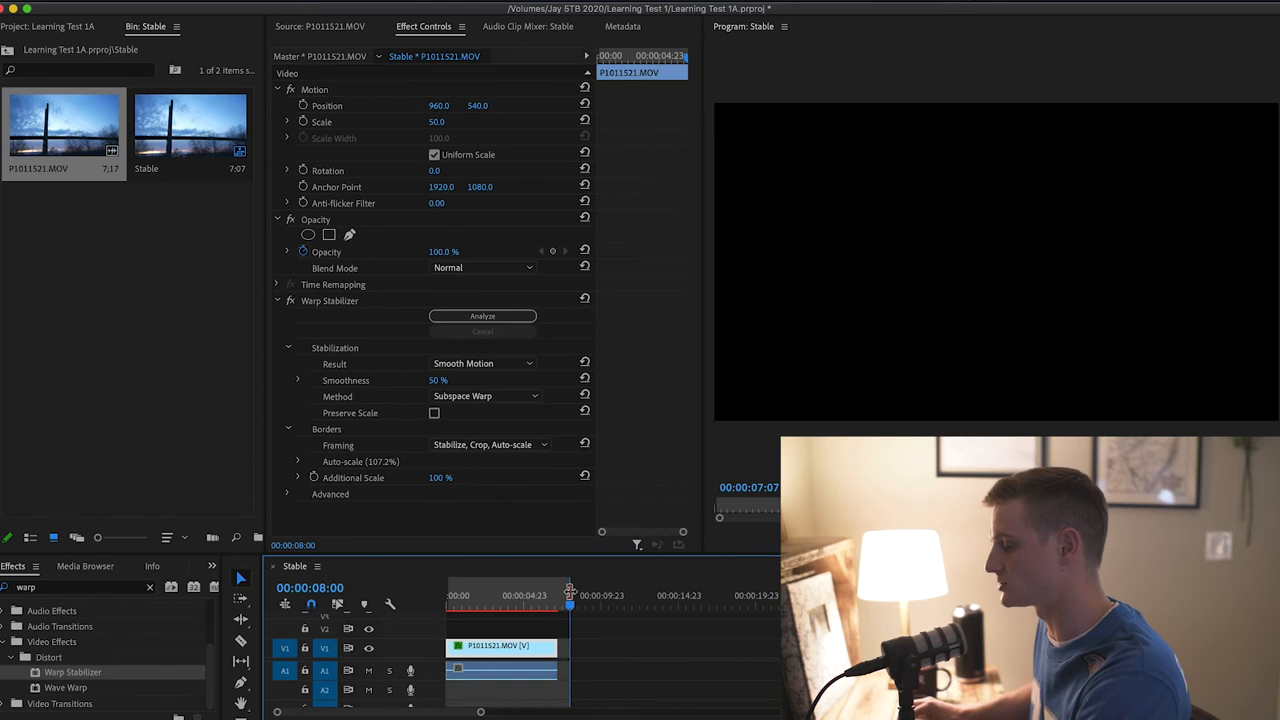
Review the stabilised clip on the timeline, then render the sequence in to out
left_click_drag(570, 595, 565, 595)
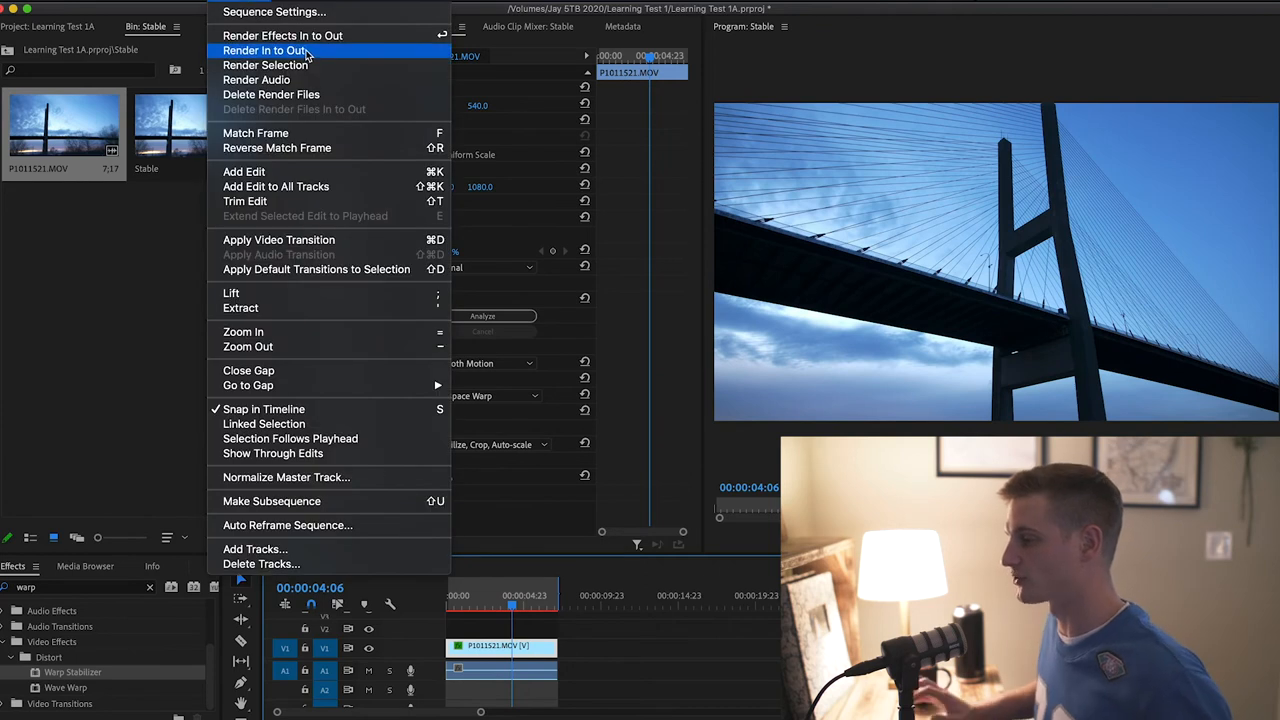
left_click(265, 50)
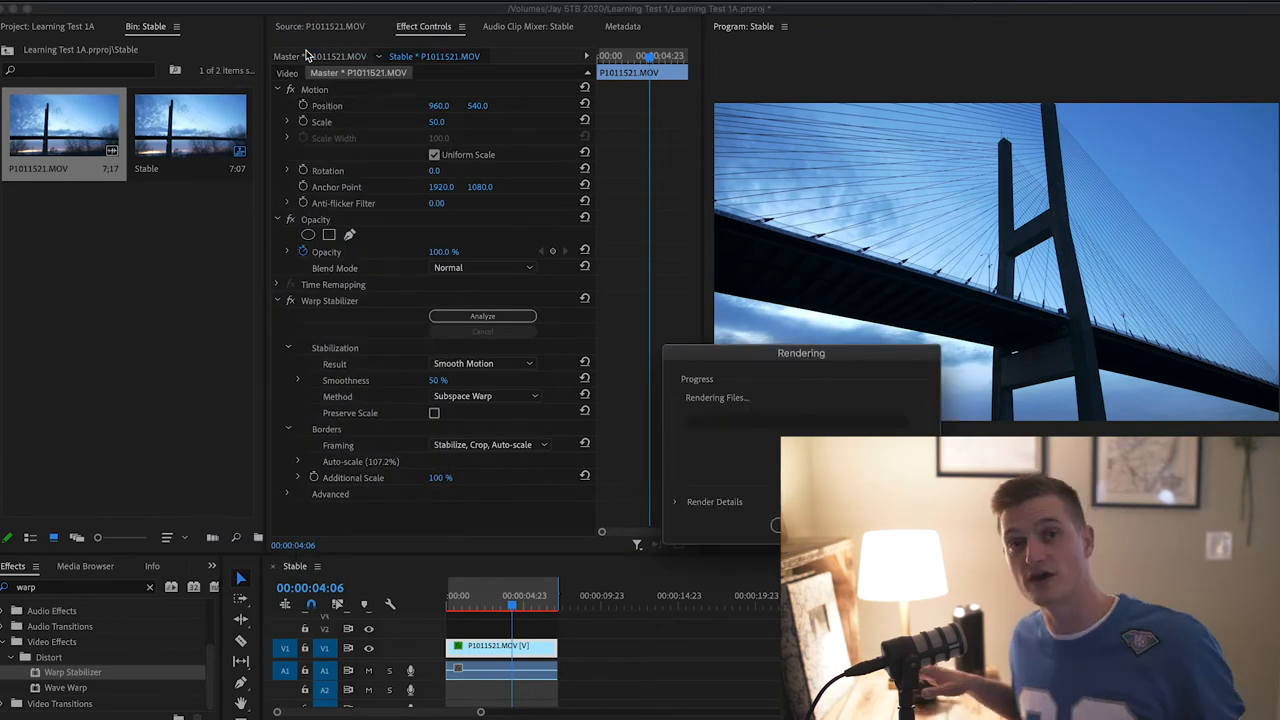